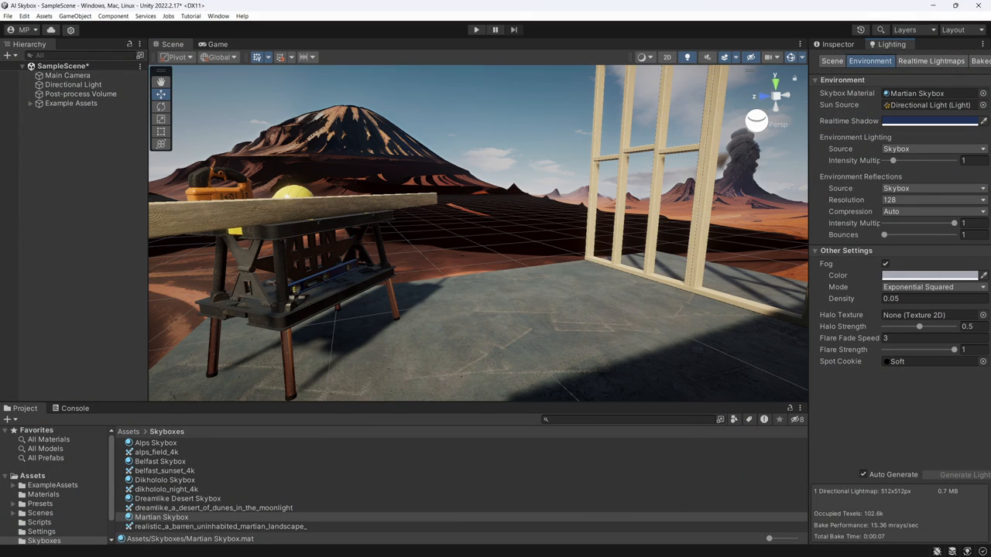
Dismiss the welcome notice and enter the prompt "A barren, uninhabited martian landscape with an active volcano in the distance"
{"action": "left_click", "coordinate": [165, 471]}
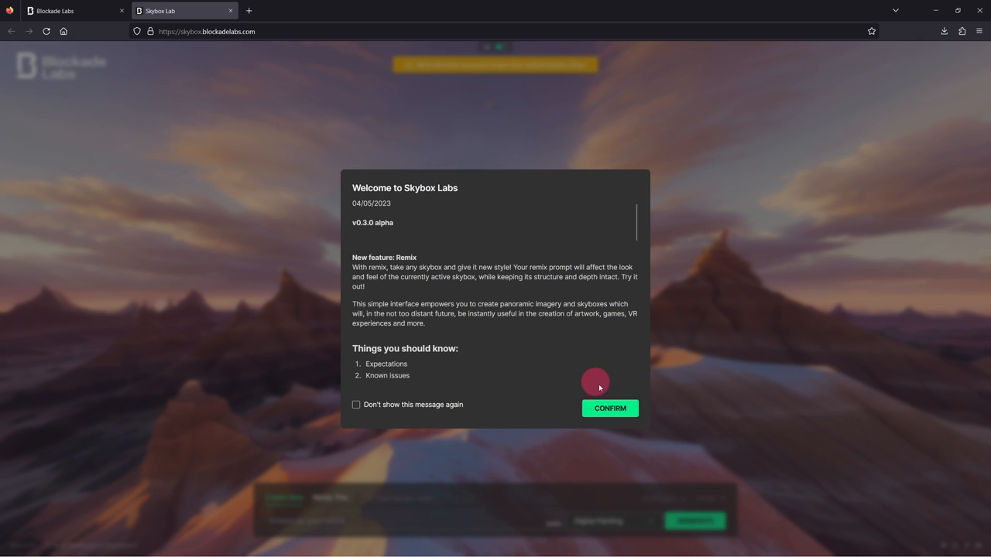
{"action": "left_click", "coordinate": [610, 409]}
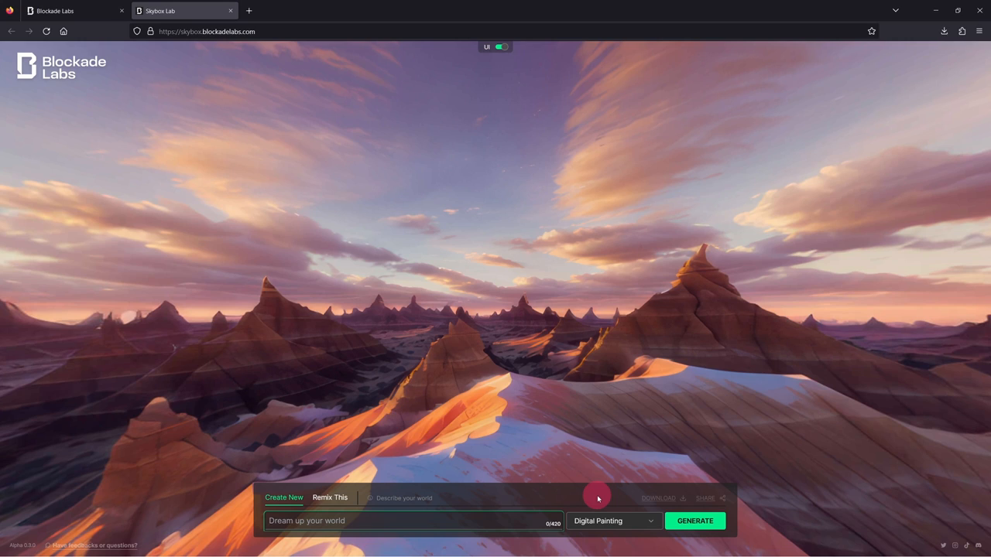
{"action": "left_click", "coordinate": [415, 521]}
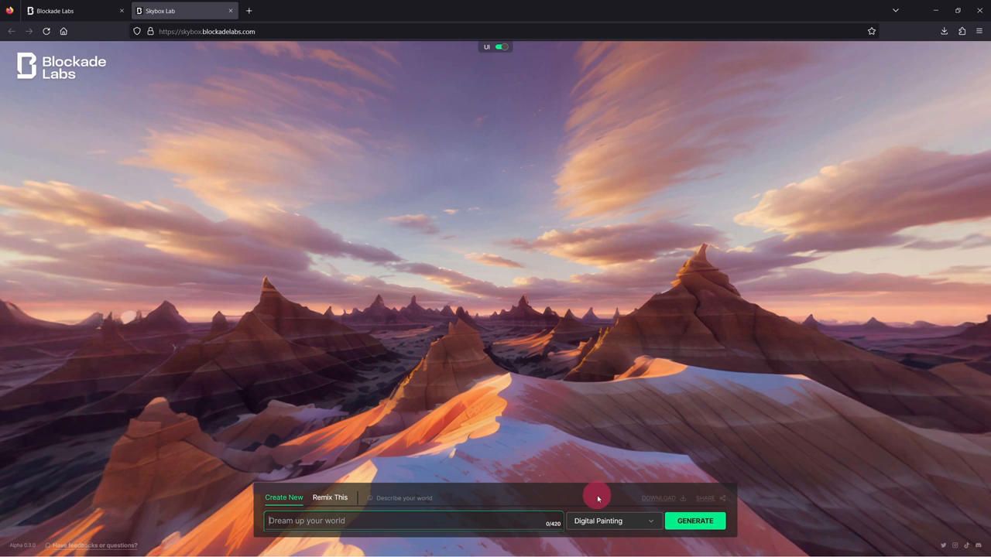
{"action": "type", "text": "A barren, uninhabited"}
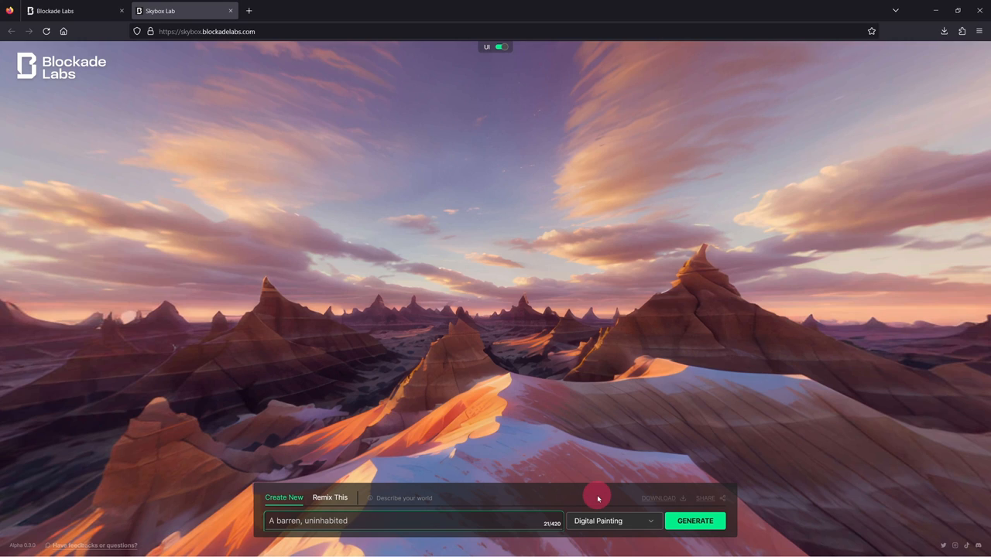
{"action": "type", "text": "martian landscape with an active vo"}
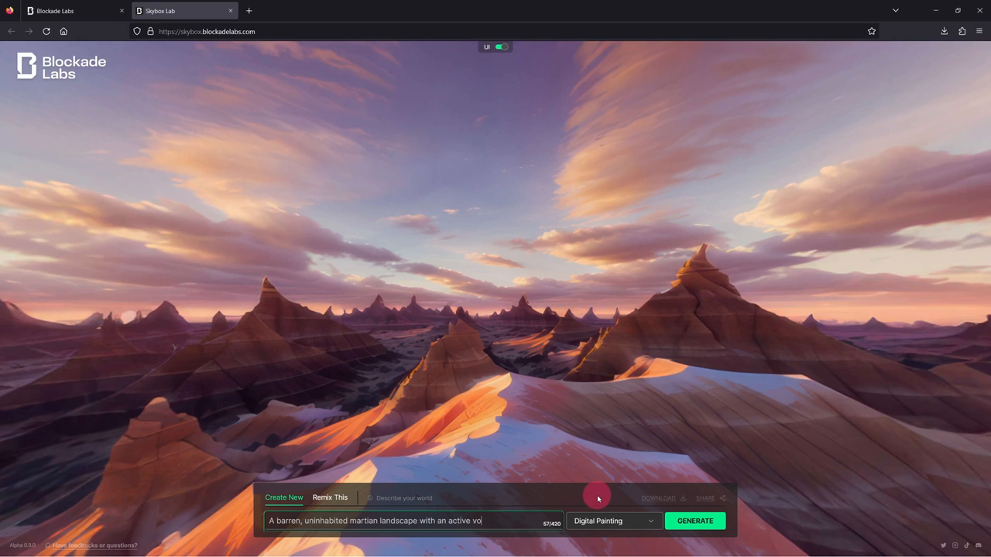
{"action": "type", "text": "lcano in the distance"}
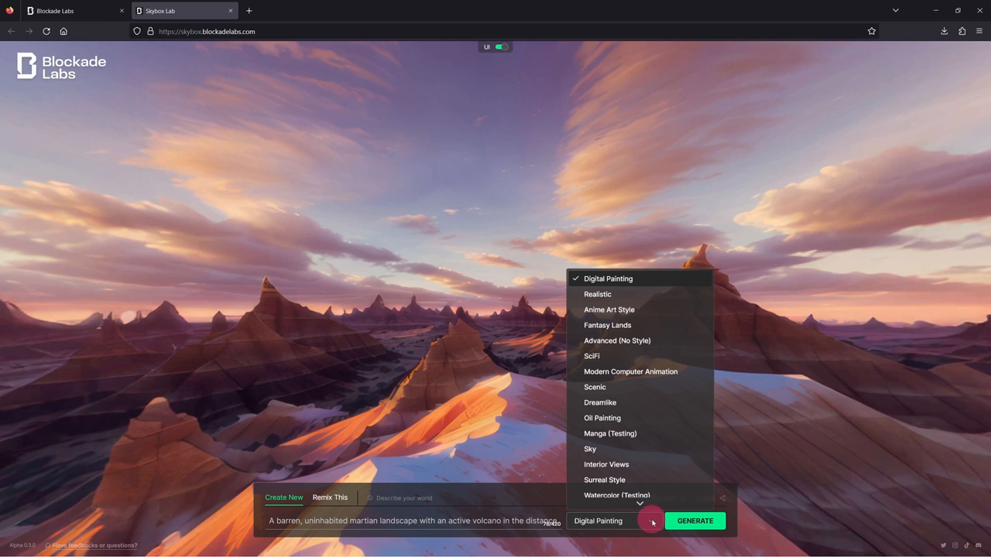
Choose the Realistic style and generate the Martian landscape skybox
{"action": "left_click", "coordinate": [598, 295]}
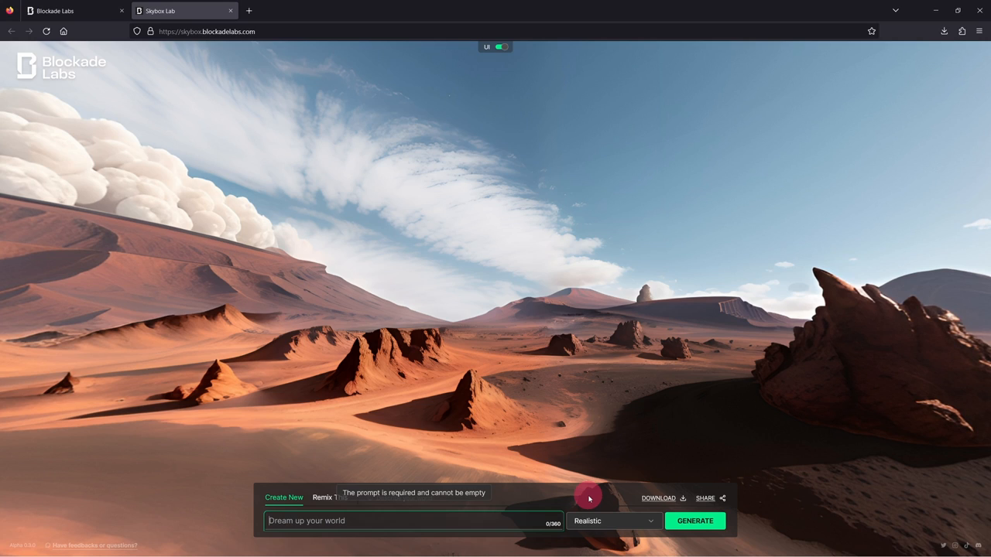
Generate an Interior Views skybox from "A cavernous but empty Egyptian tomb" prompt and look around the panorama
{"action": "type", "text": "A cavernous but empty Egyptian tomb with hieroglyphs on the walls"}
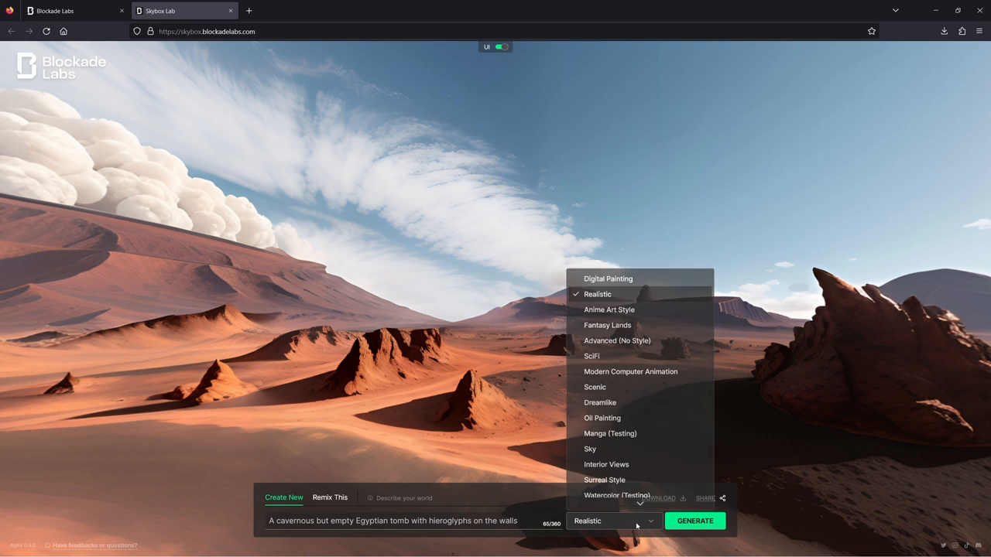
{"action": "left_click", "coordinate": [607, 465]}
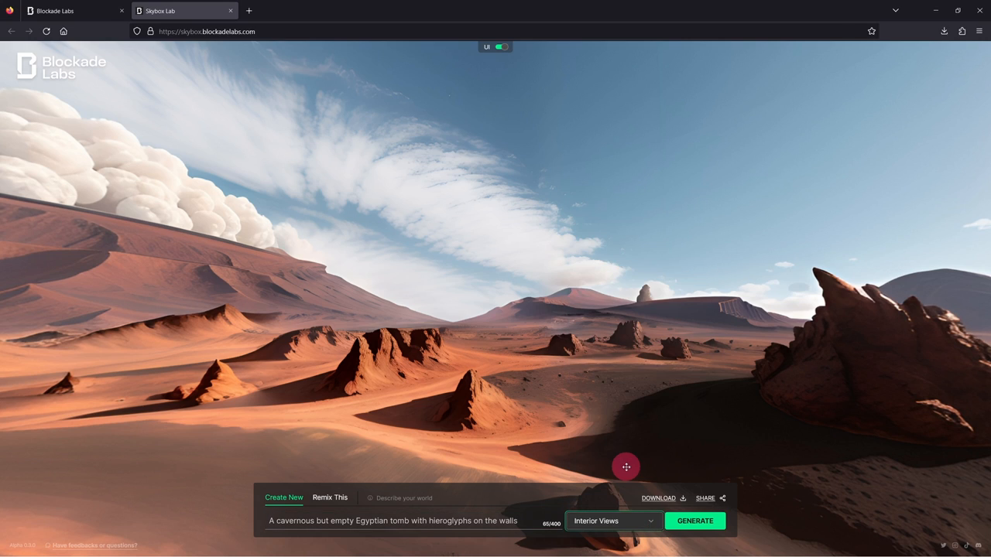
{"action": "left_click", "coordinate": [694, 520]}
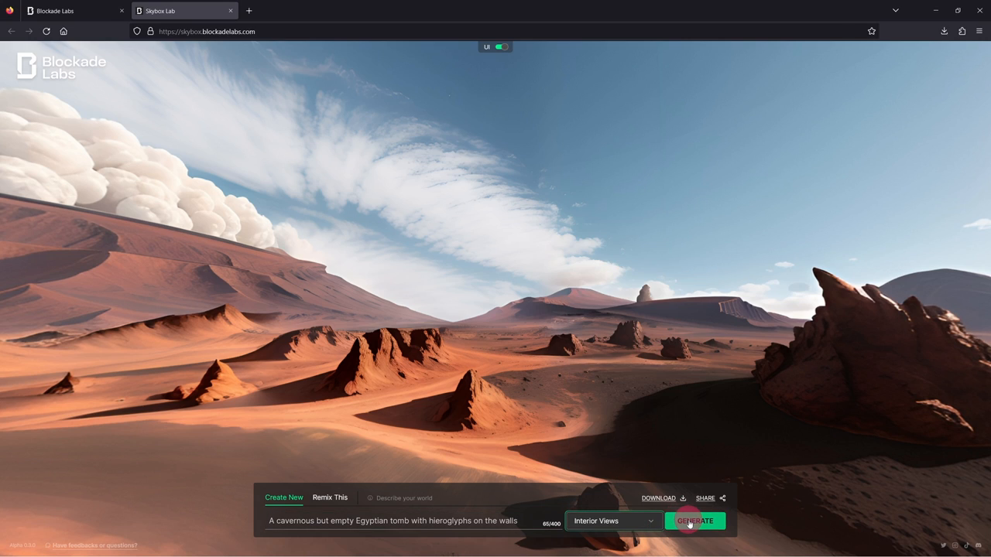
{"action": "left_click", "coordinate": [694, 520]}
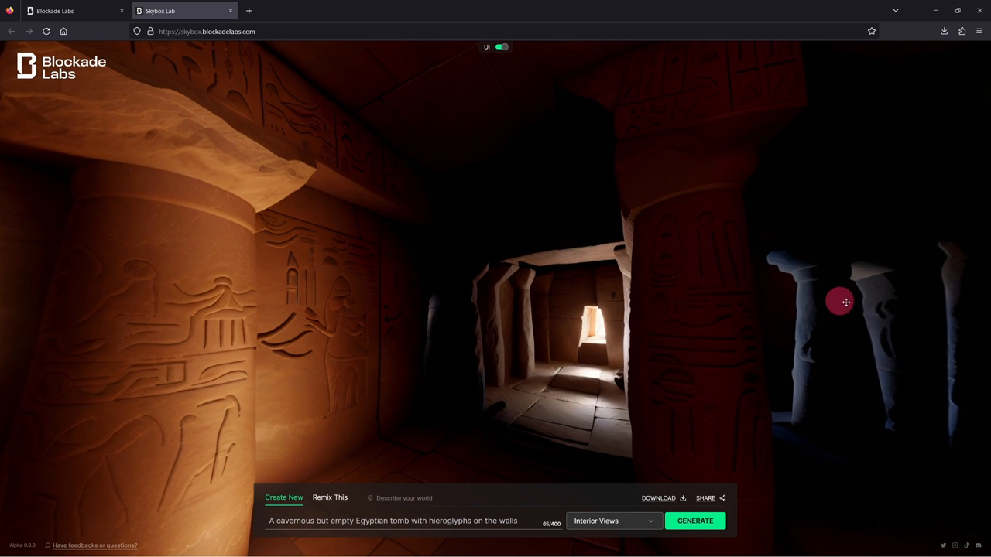
{"action": "left_click_drag", "start_coordinate": [846, 302], "coordinate": [127, 327]}
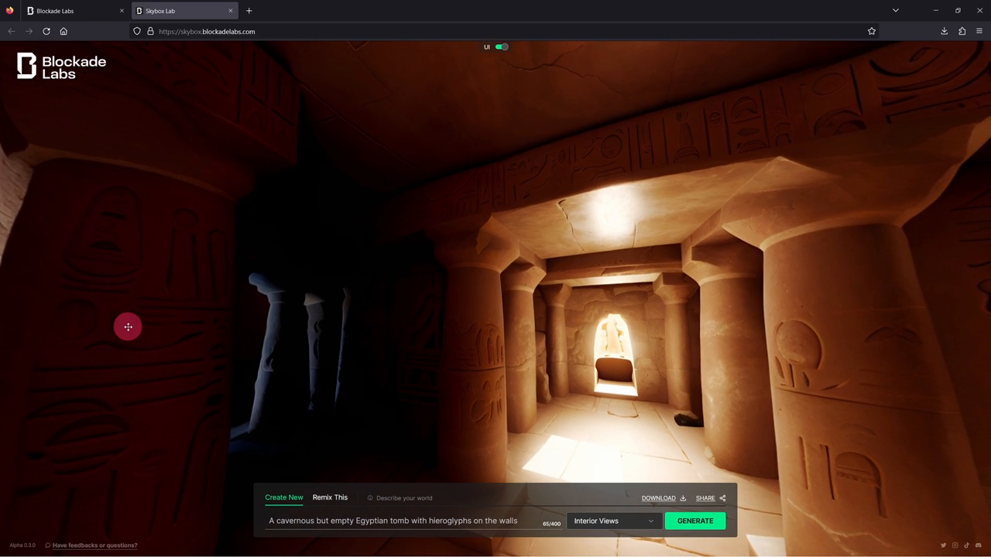
{"action": "mouse_move", "coordinate": [653, 487]}
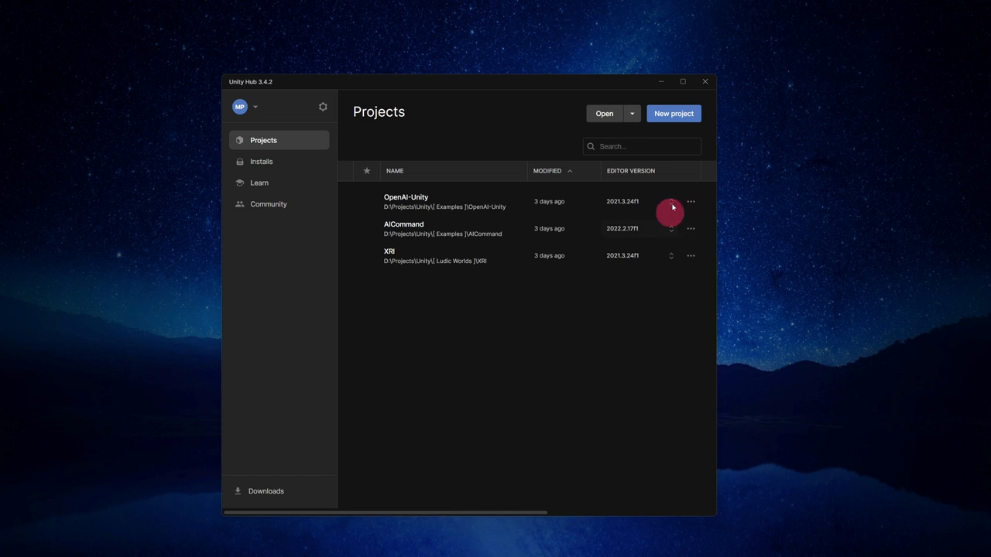
Create project "AI Skybox" from the 3D Sample Scene (URP) template on editor 2022.2.17f1
{"action": "left_click", "coordinate": [672, 113]}
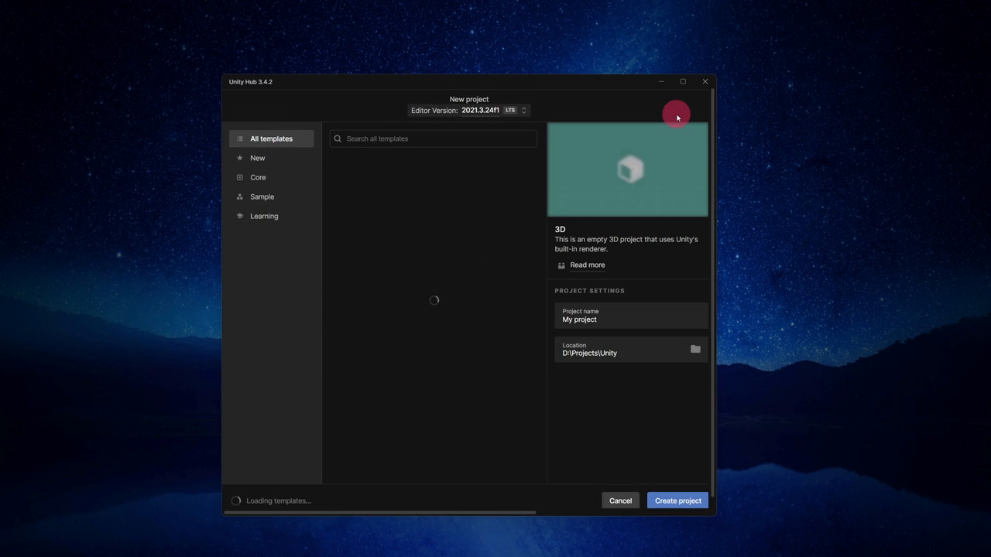
{"action": "left_click", "coordinate": [524, 110]}
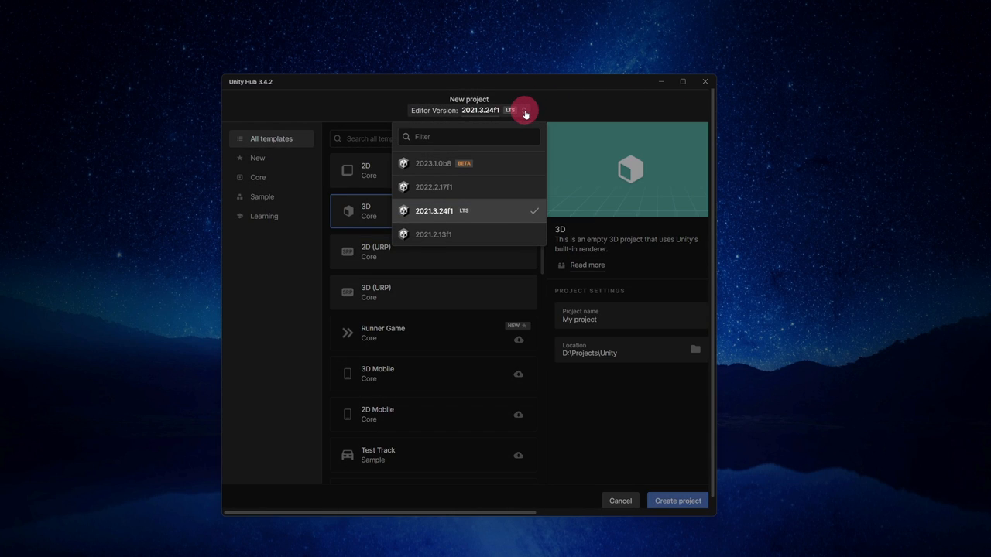
{"action": "left_click", "coordinate": [433, 186]}
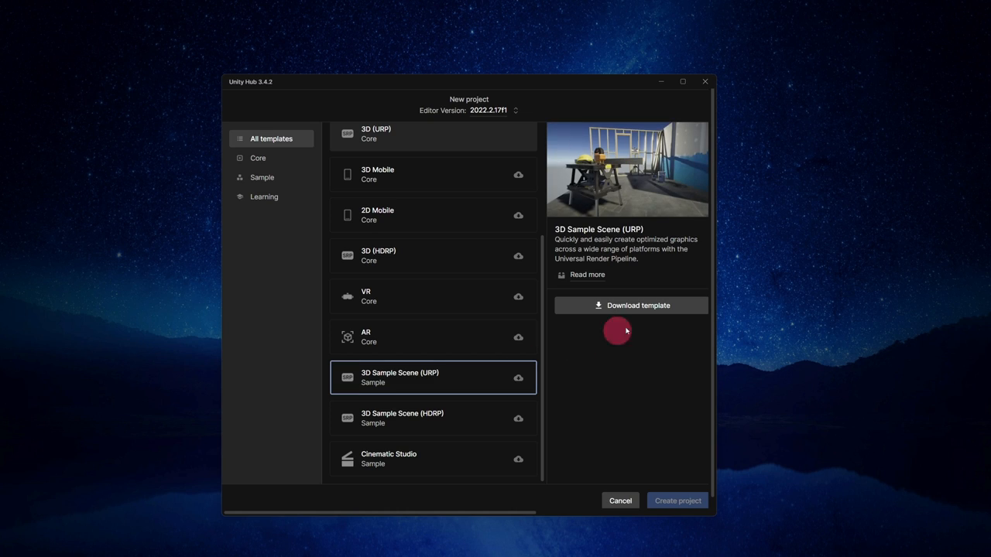
{"action": "left_click", "coordinate": [630, 305]}
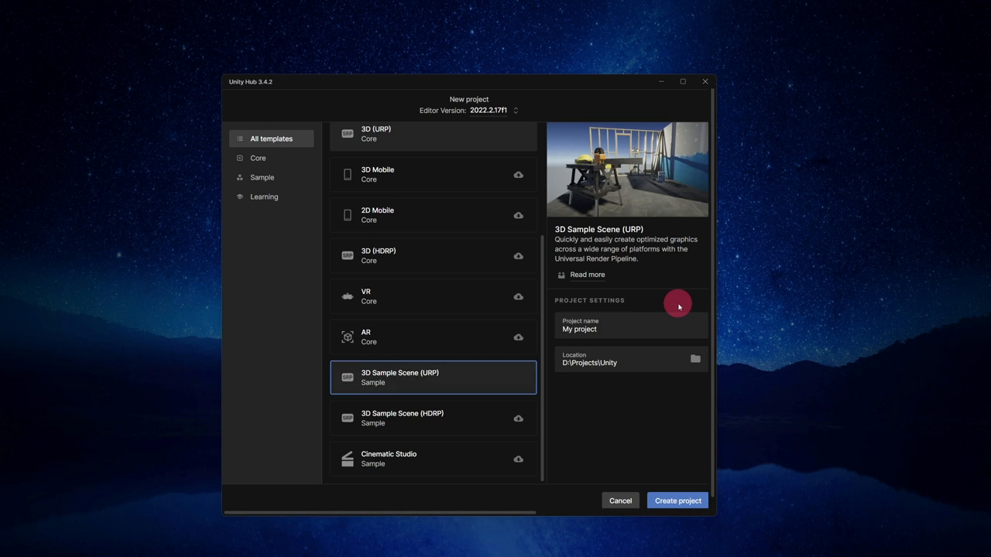
{"action": "type", "text": "AI Skybox"}
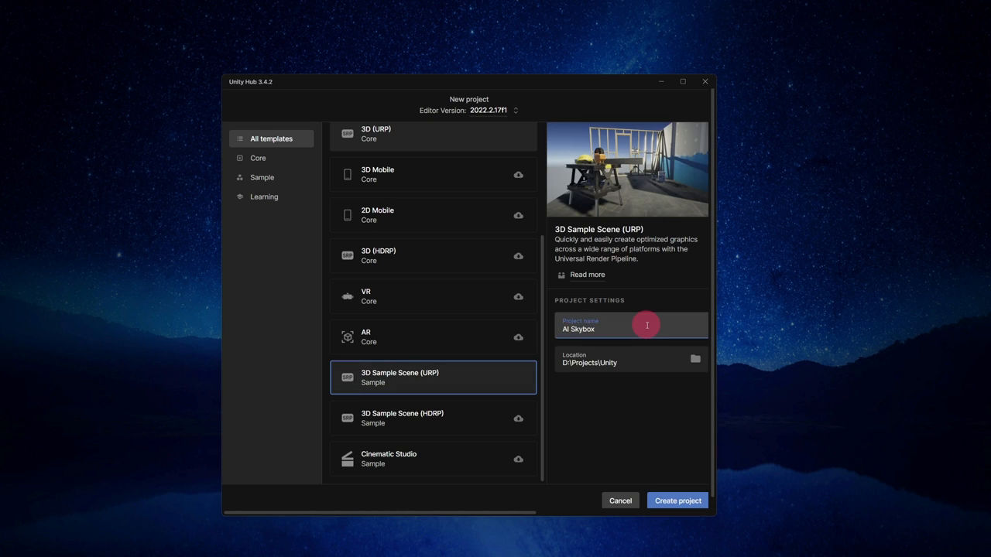
{"action": "left_click", "coordinate": [677, 501]}
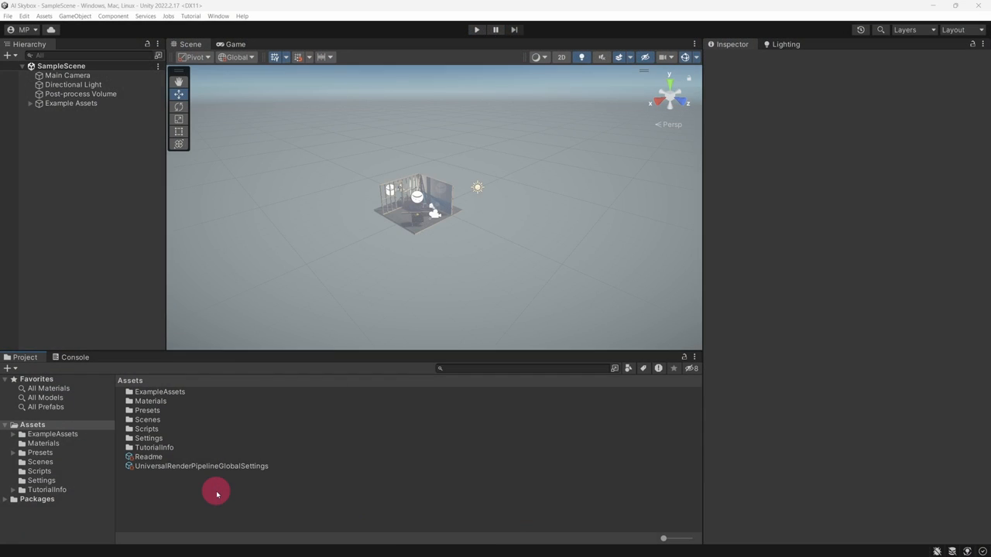
Create and open a Skyboxes folder in Assets, then shrink the editor to show the desktop
{"action": "right_click", "coordinate": [217, 494]}
{"action": "type", "text": "Skyboxes"}
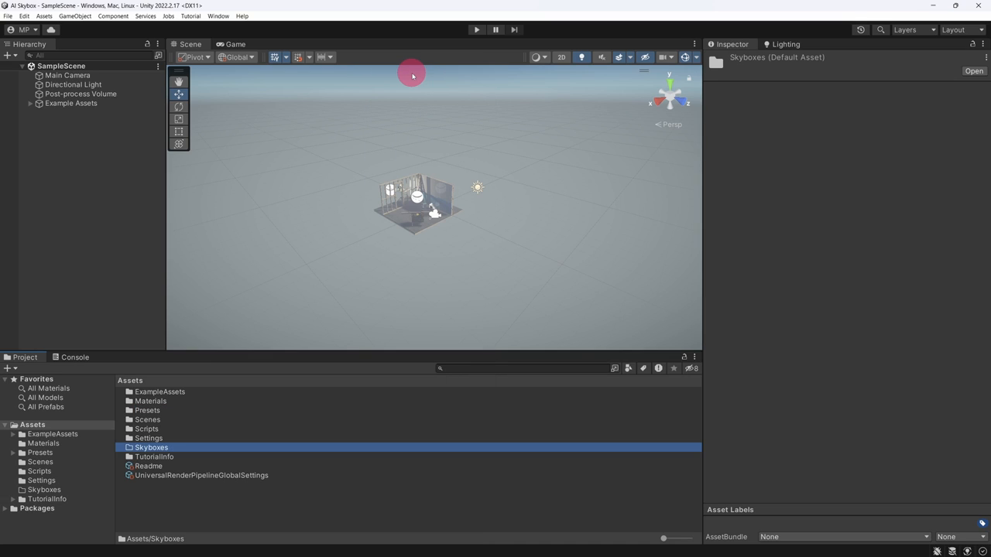
{"action": "double_click", "coordinate": [152, 447]}
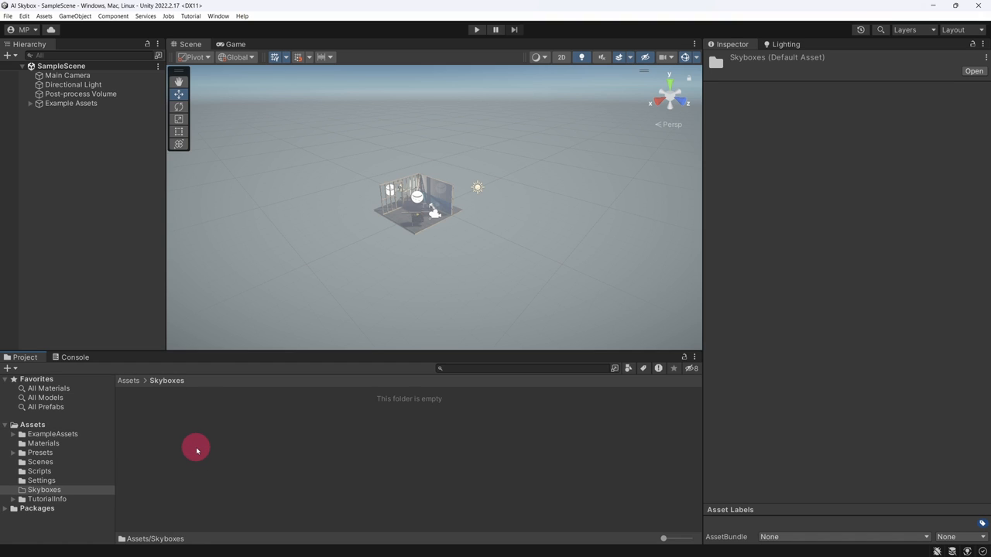
{"action": "mouse_move", "coordinate": [957, 10]}
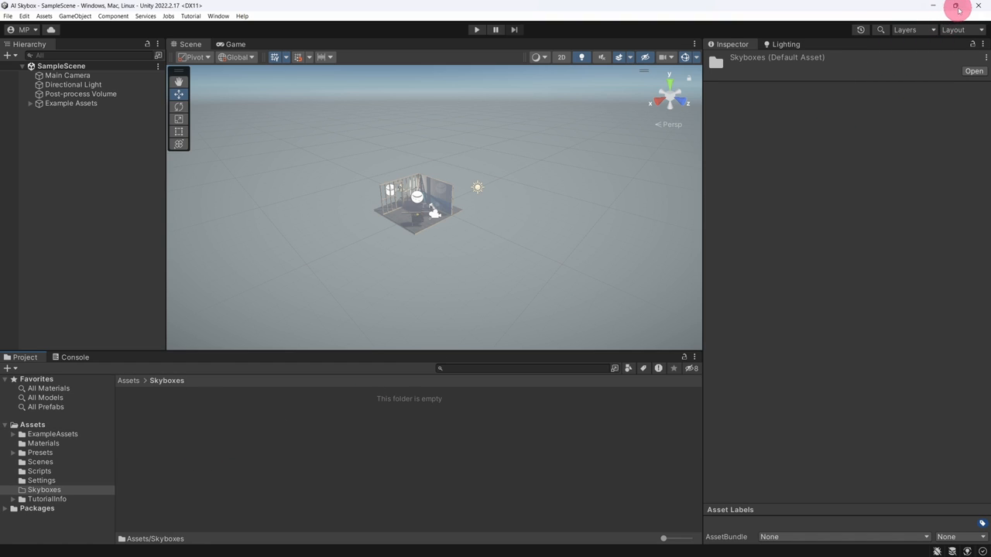
{"action": "left_click", "coordinate": [957, 9]}
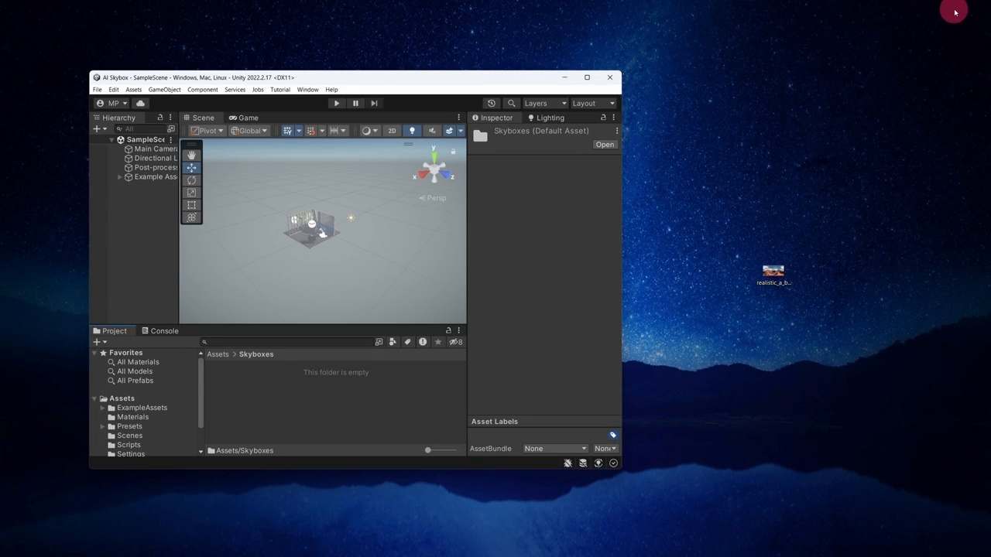
Drag the downloaded Martian skybox image into the Skyboxes folder and maximize the editor again
{"action": "left_click", "coordinate": [772, 270]}
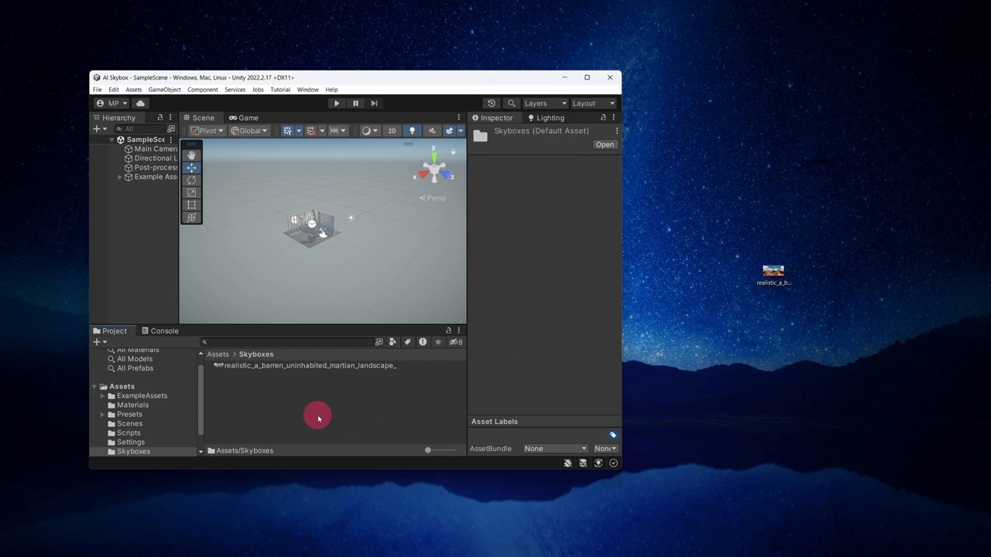
{"action": "mouse_move", "coordinate": [586, 80]}
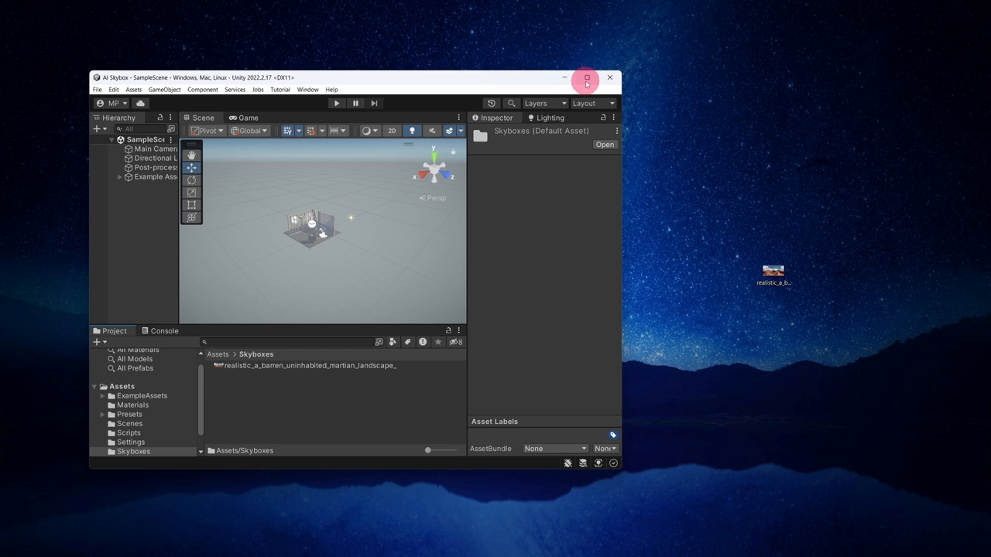
{"action": "left_click", "coordinate": [586, 81]}
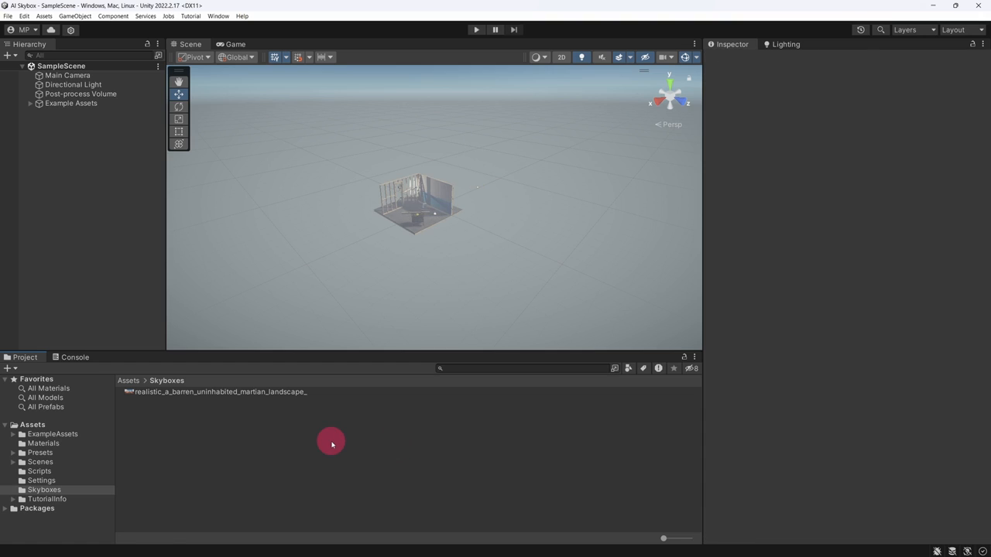
{"action": "left_click", "coordinate": [217, 392]}
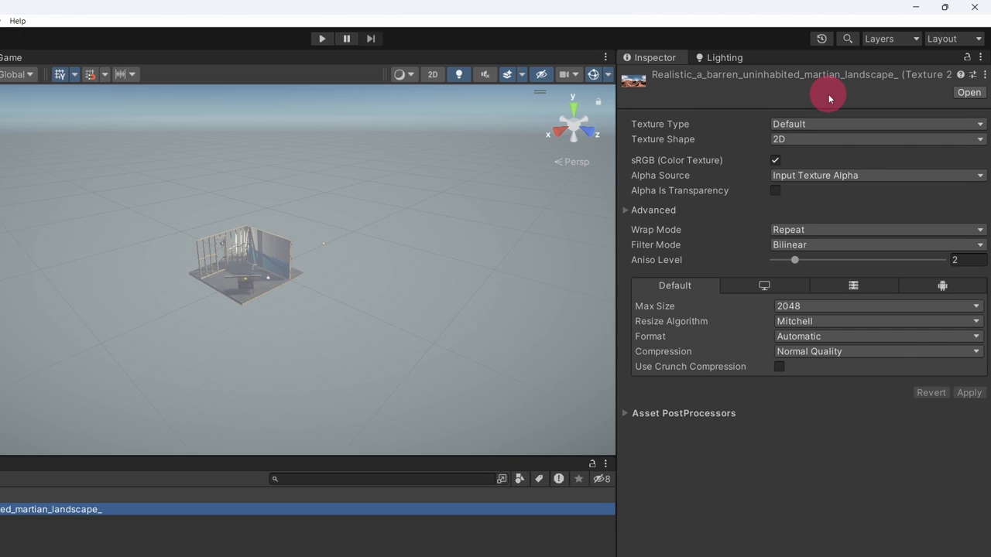
Set Texture Shape to Cube, disable Generate Mipmaps, Filter Mode Point and Compression None
{"action": "left_click", "coordinate": [875, 140]}
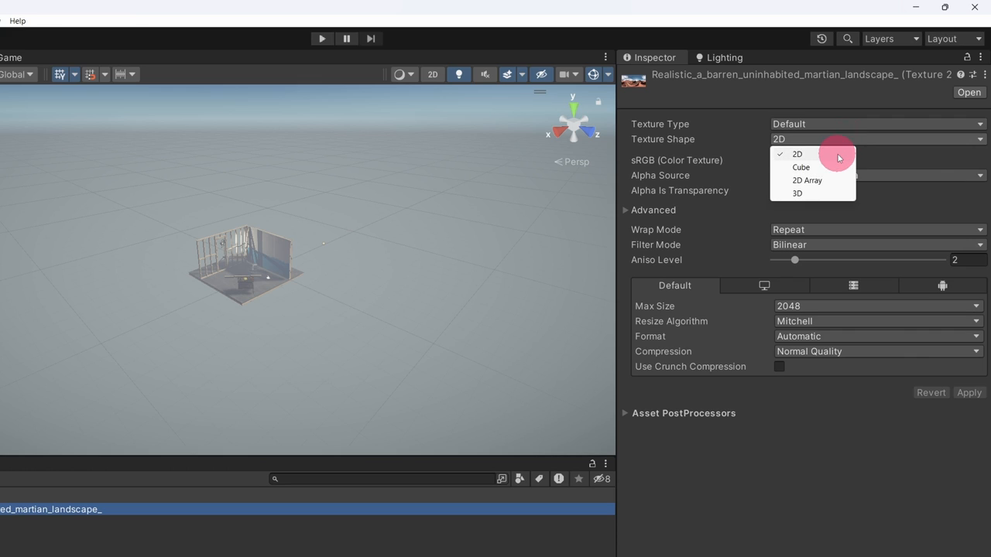
{"action": "left_click", "coordinate": [801, 167]}
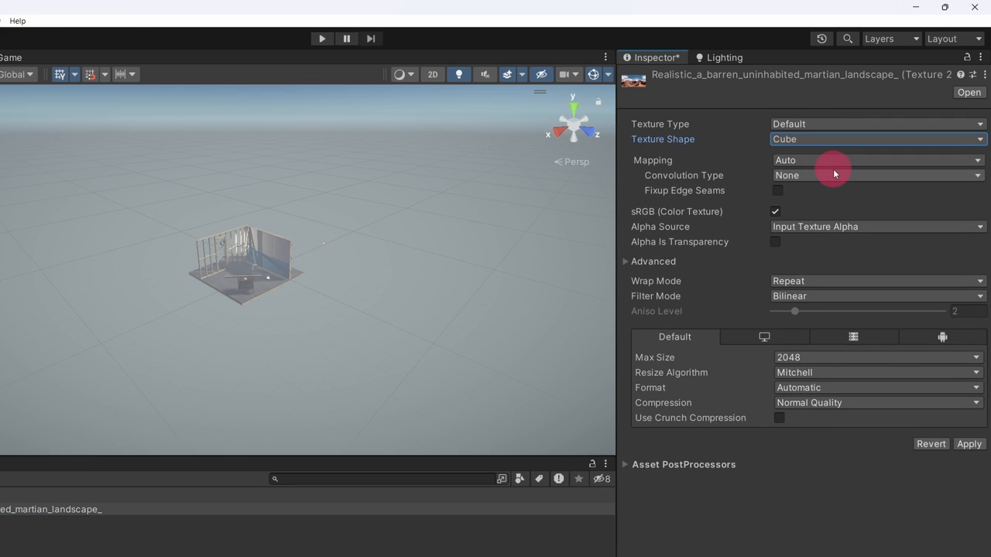
{"action": "left_click", "coordinate": [654, 260]}
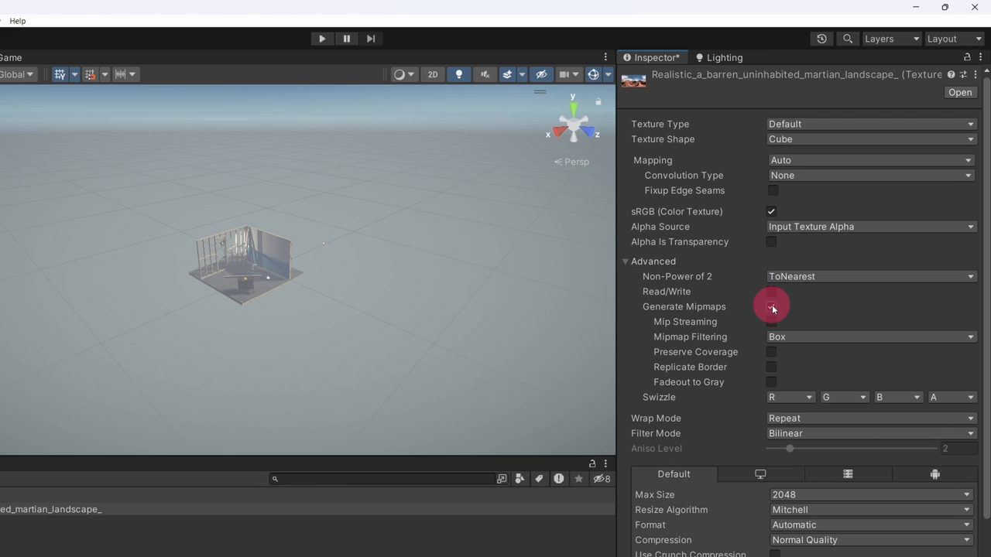
{"action": "left_click", "coordinate": [771, 307]}
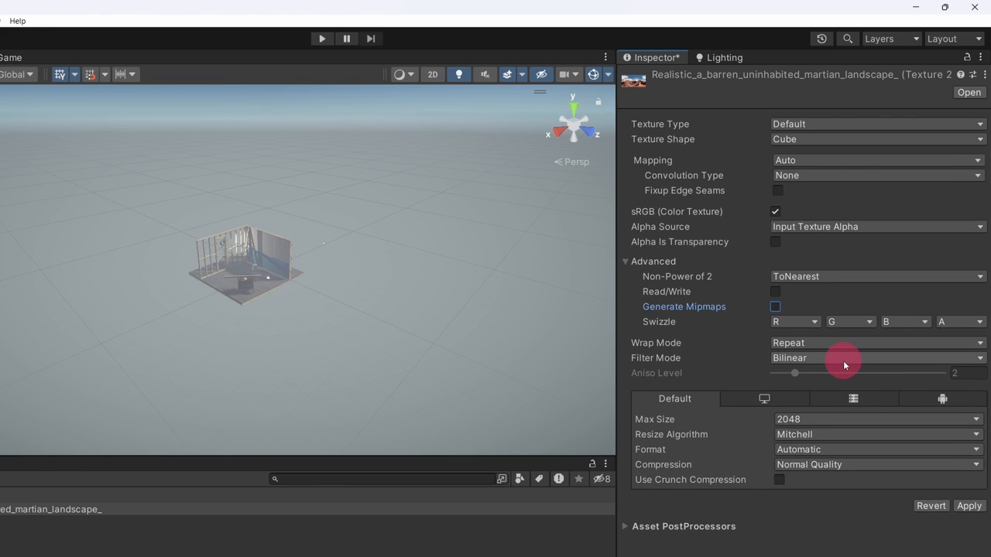
{"action": "left_click", "coordinate": [875, 358]}
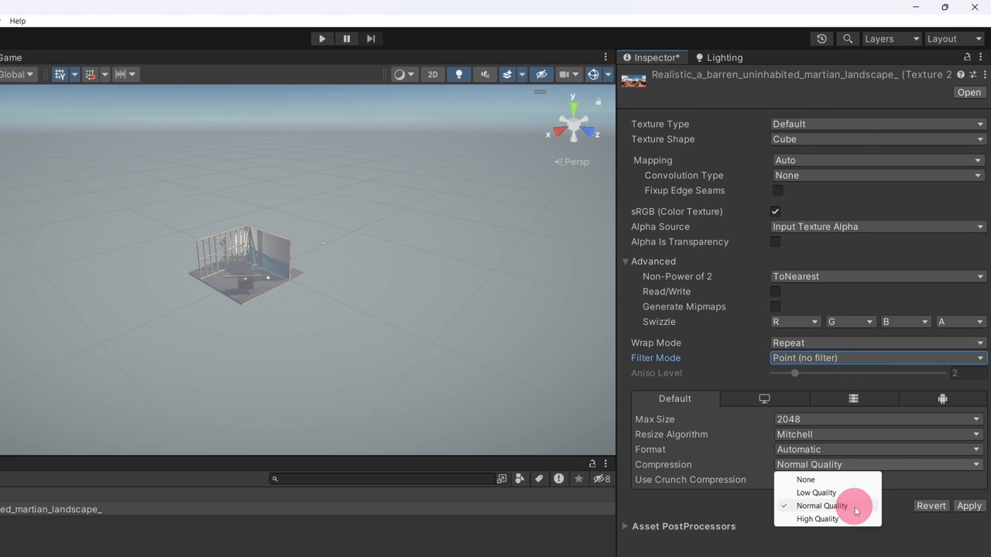
{"action": "left_click", "coordinate": [805, 480]}
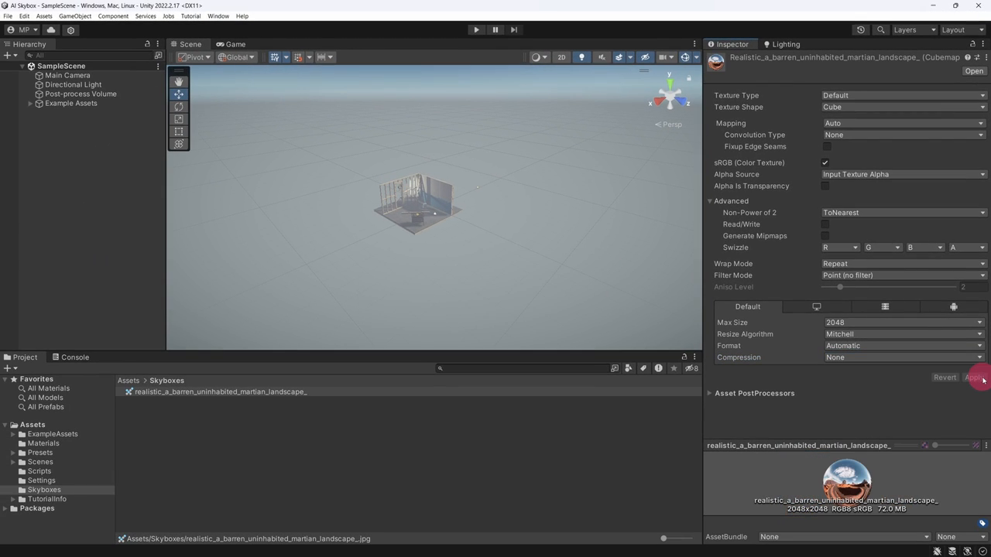
Apply the import settings and create a new material named Martian Skybox in the Skyboxes folder
{"action": "left_click", "coordinate": [974, 378]}
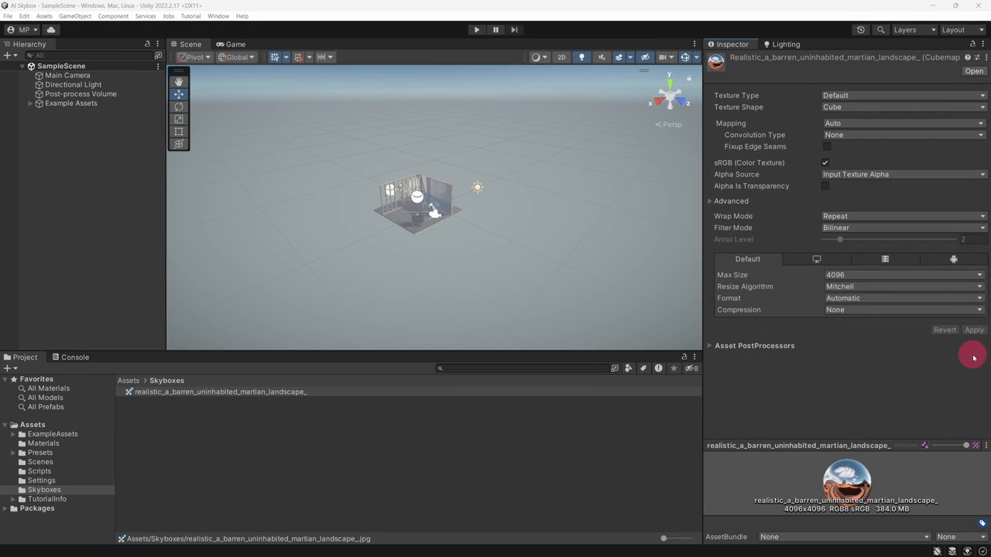
{"action": "right_click", "coordinate": [170, 446]}
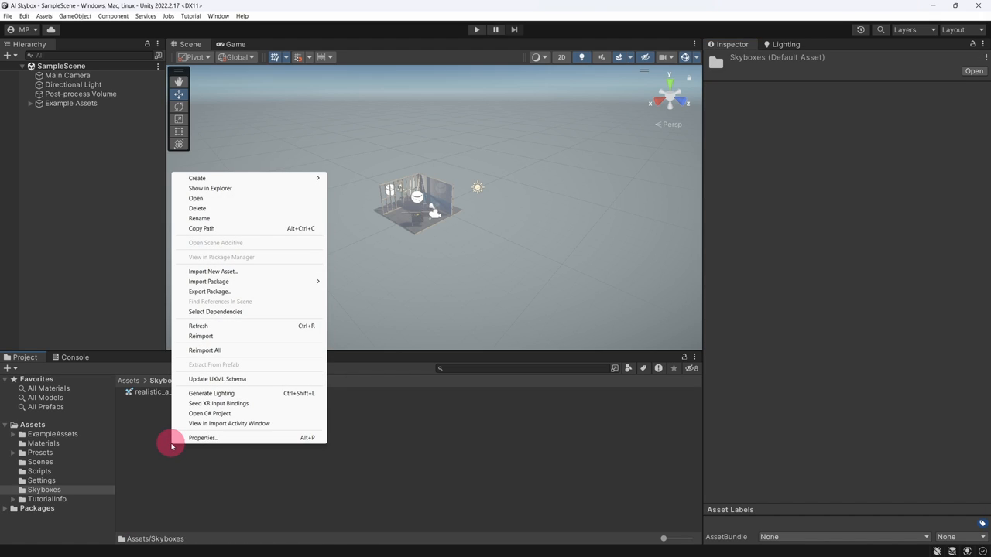
{"action": "mouse_move", "coordinate": [207, 178]}
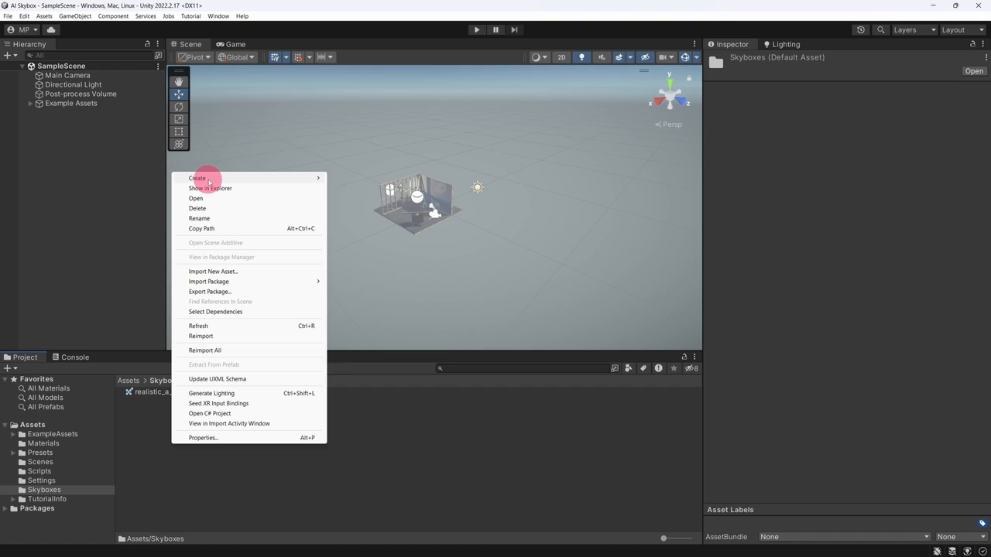
{"action": "left_click", "coordinate": [197, 178]}
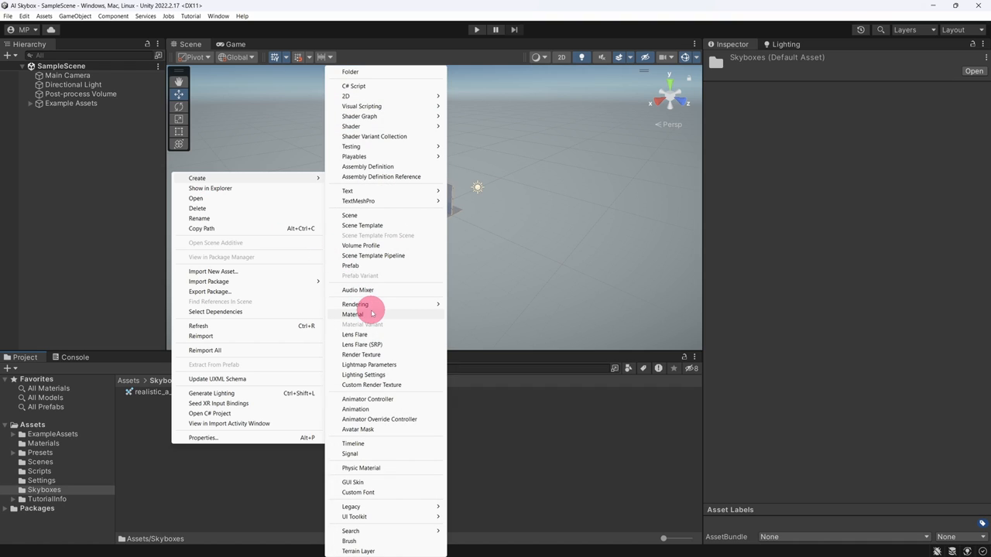
{"action": "left_click", "coordinate": [353, 313]}
{"action": "type", "text": "Martian Skybox"}
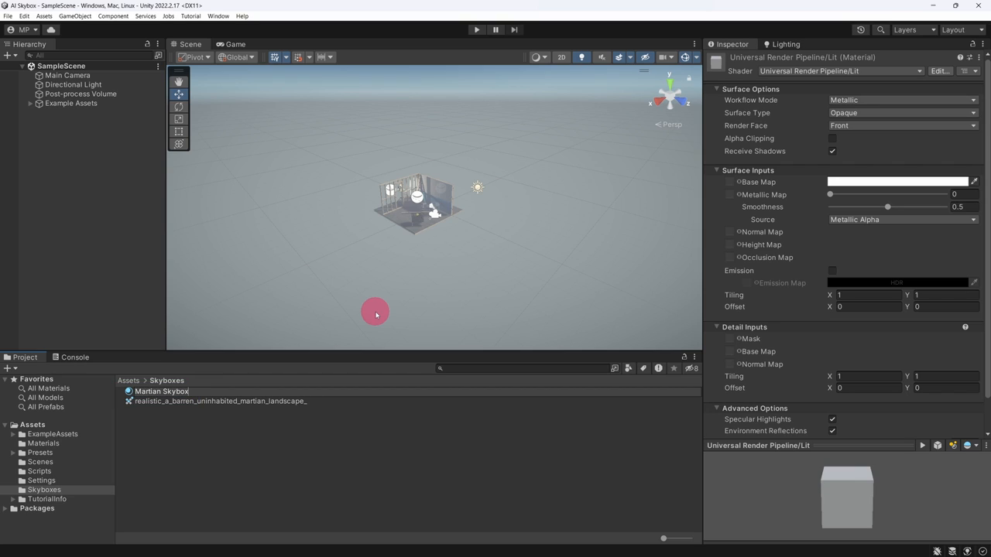
Set the Martian Skybox material's shader to Skybox/Cubemap
{"action": "left_click", "coordinate": [162, 392]}
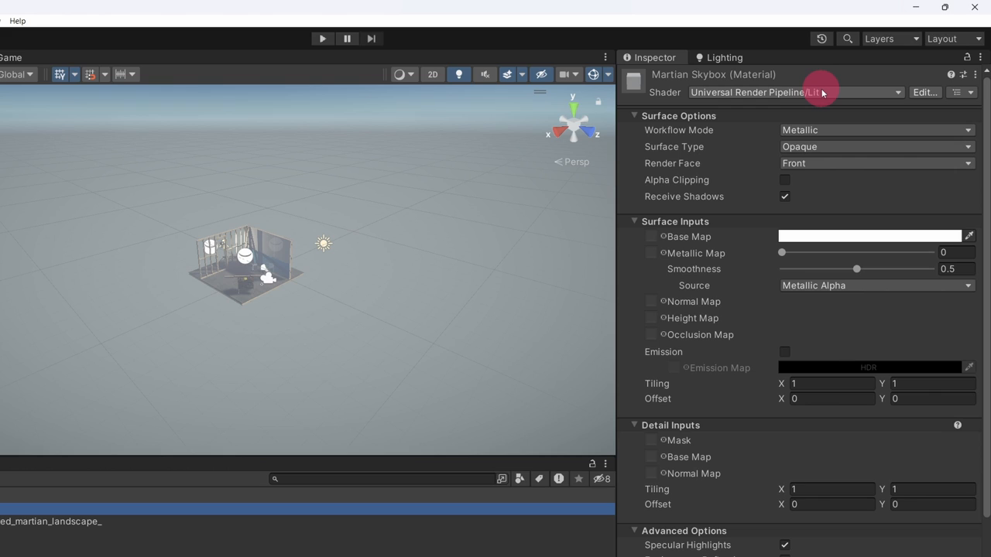
{"action": "left_click", "coordinate": [793, 93]}
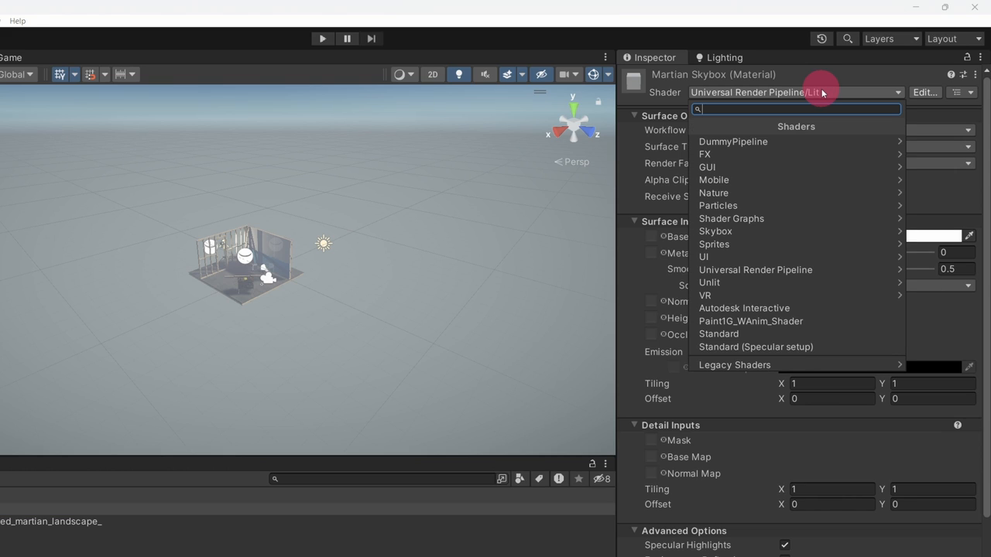
{"action": "mouse_move", "coordinate": [796, 231]}
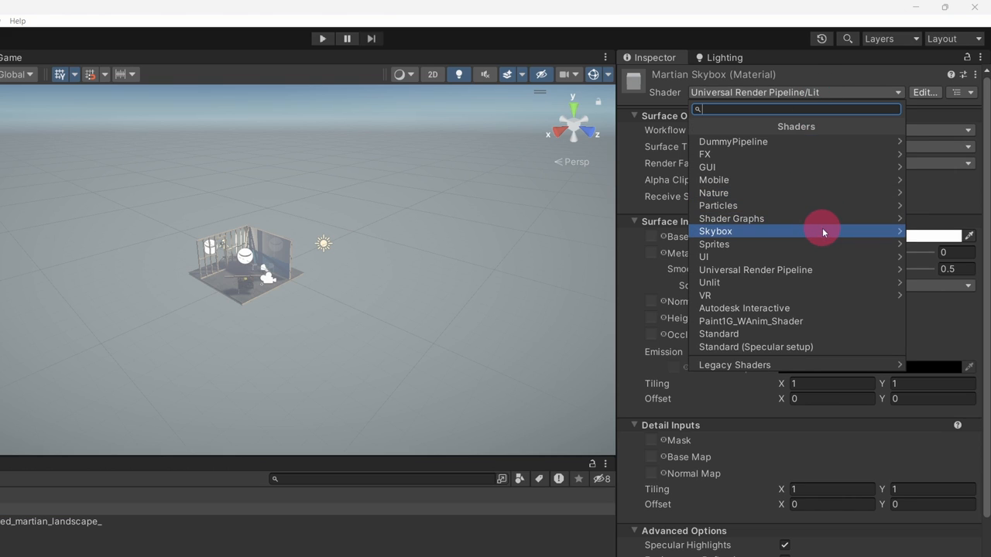
{"action": "left_click", "coordinate": [715, 230]}
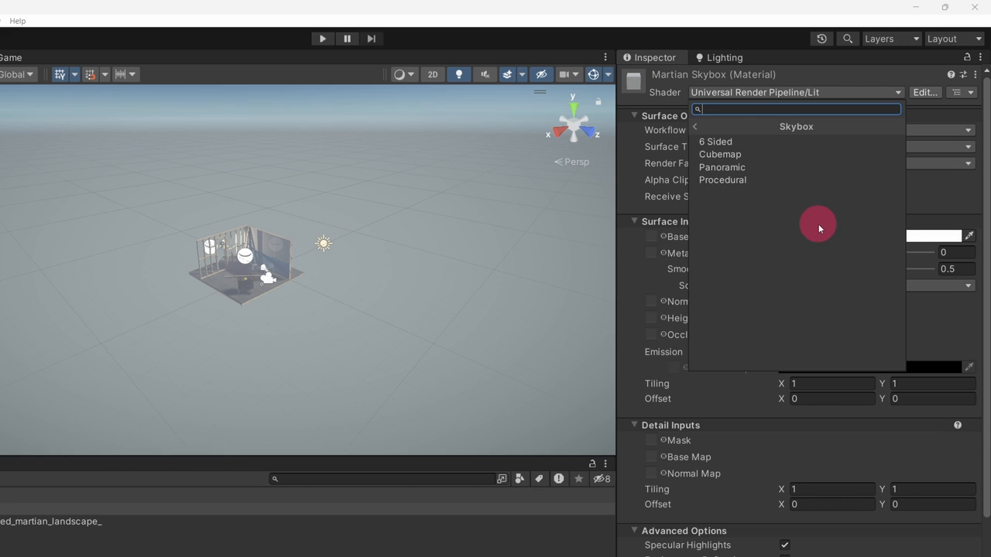
{"action": "left_click", "coordinate": [719, 155]}
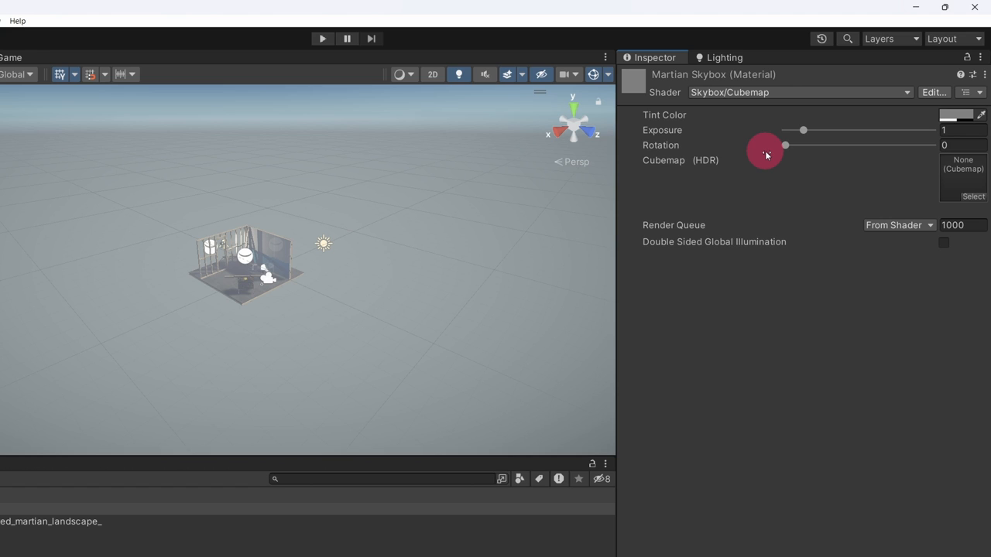
Assign the Martian landscape cubemap texture to the material's Cubemap (HDR) slot
{"action": "left_click", "coordinate": [964, 170]}
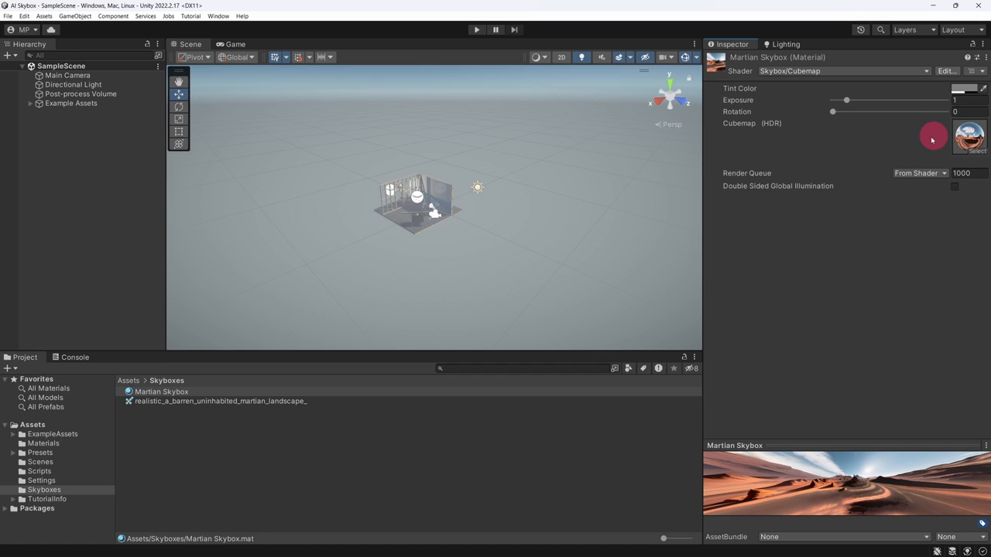
{"action": "left_click", "coordinate": [161, 392]}
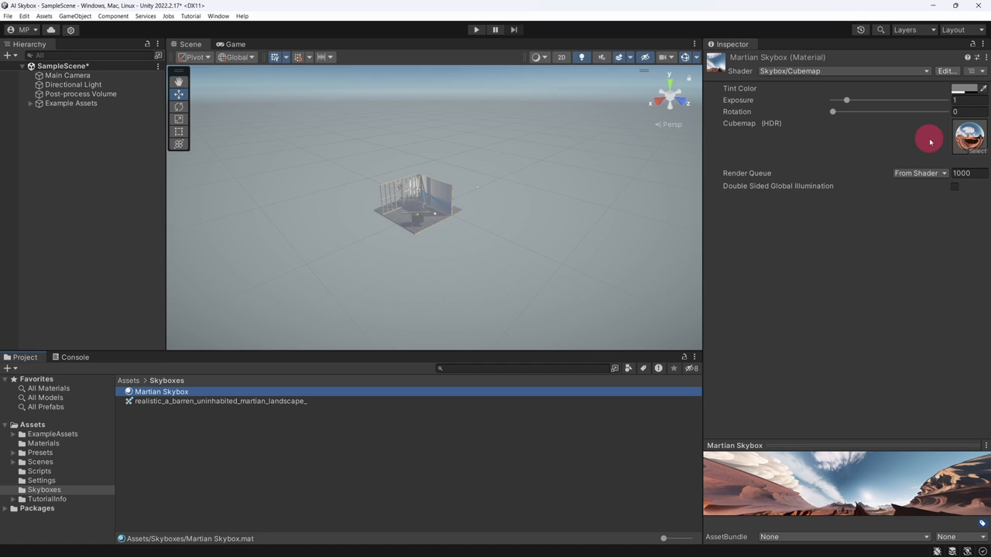
Set the Lighting window's Environment Skybox Material to Martian Skybox
{"action": "left_click", "coordinate": [217, 15]}
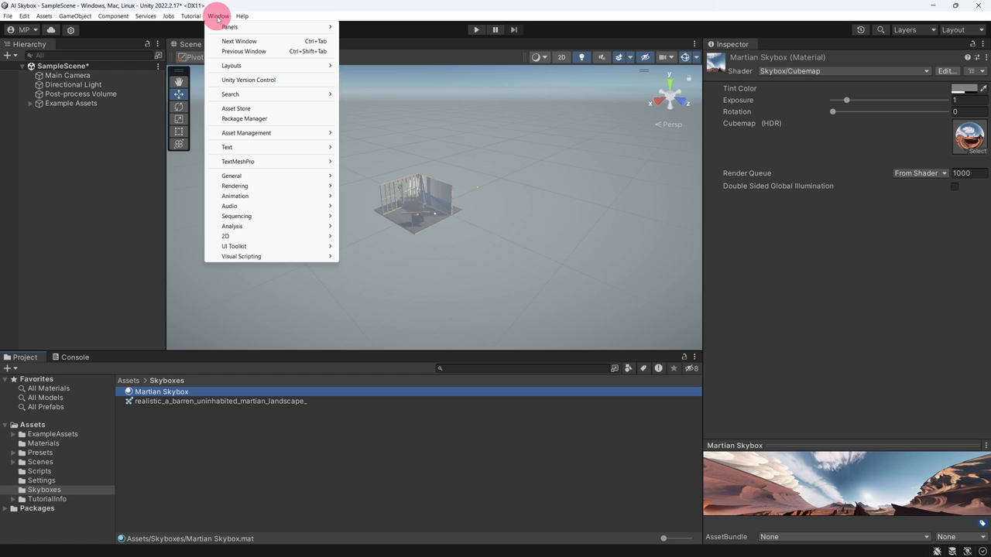
{"action": "mouse_move", "coordinate": [235, 186]}
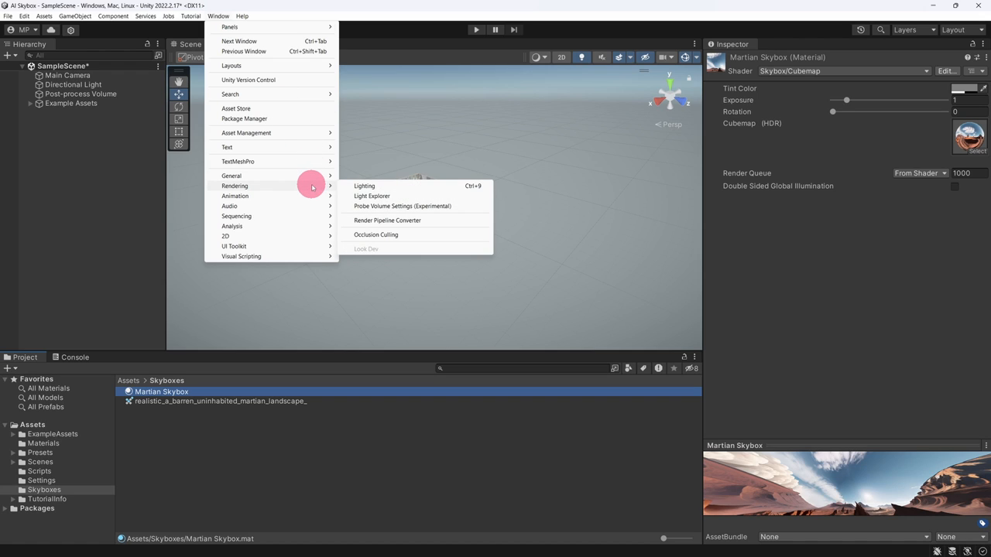
{"action": "left_click", "coordinate": [364, 186]}
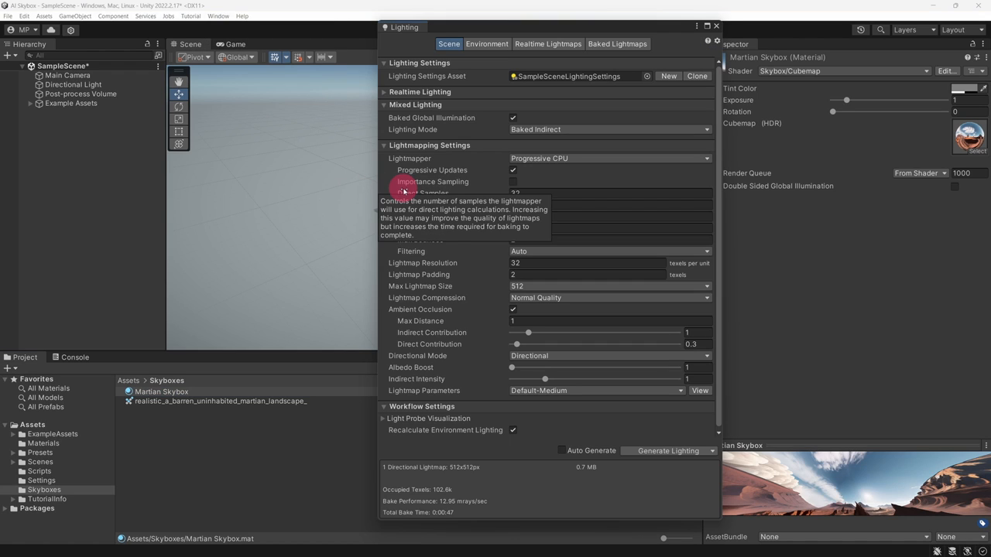
{"action": "left_click", "coordinate": [486, 44]}
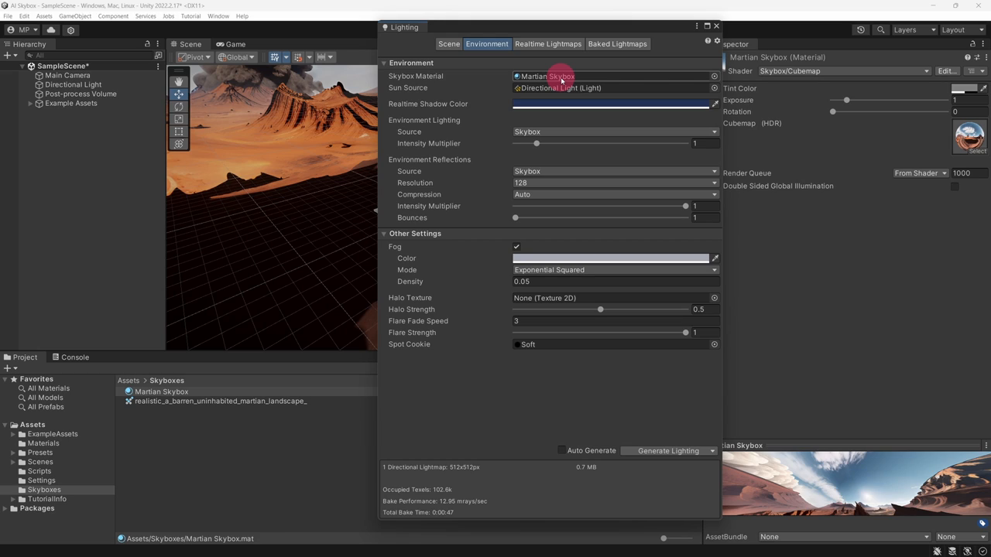
{"action": "mouse_move", "coordinate": [552, 183]}
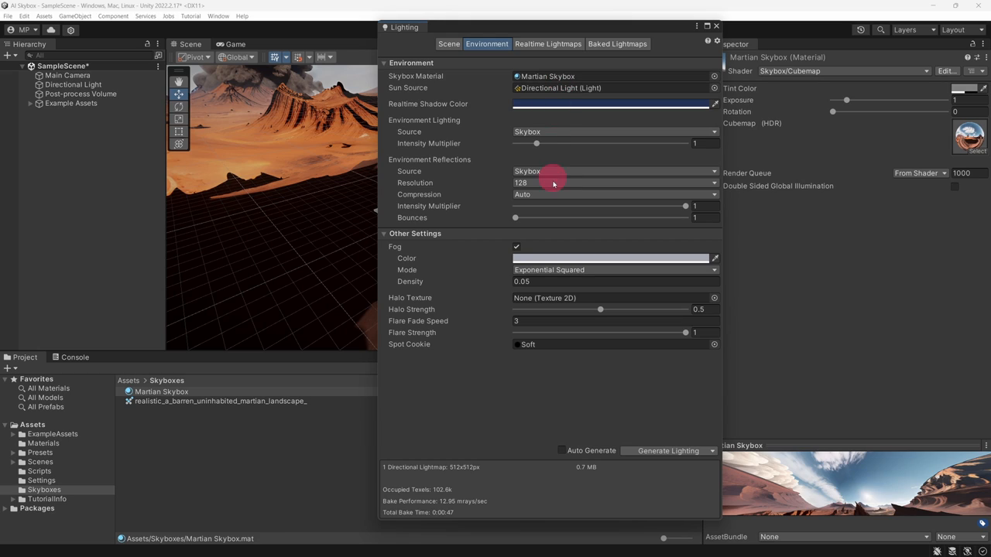
{"action": "mouse_move", "coordinate": [546, 450]}
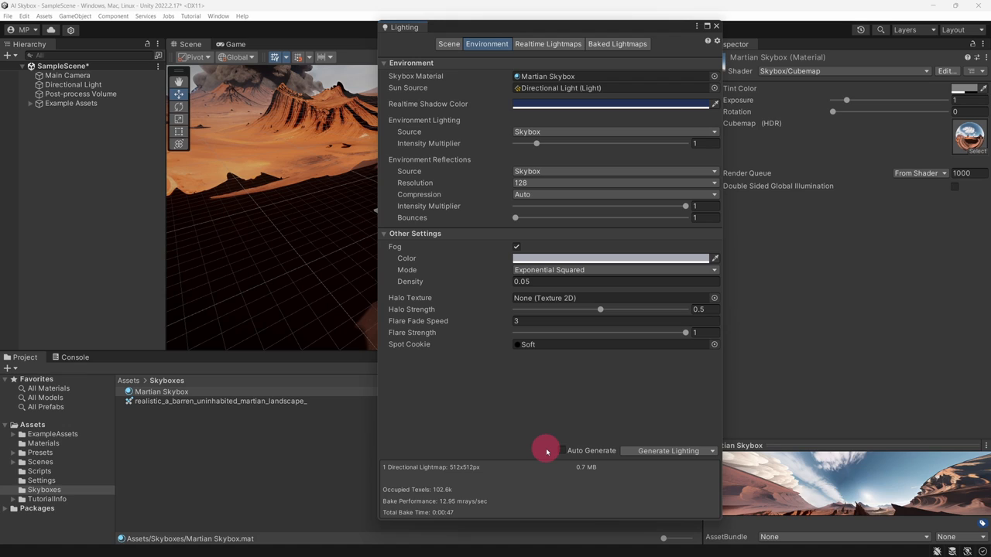
{"action": "mouse_move", "coordinate": [650, 451]}
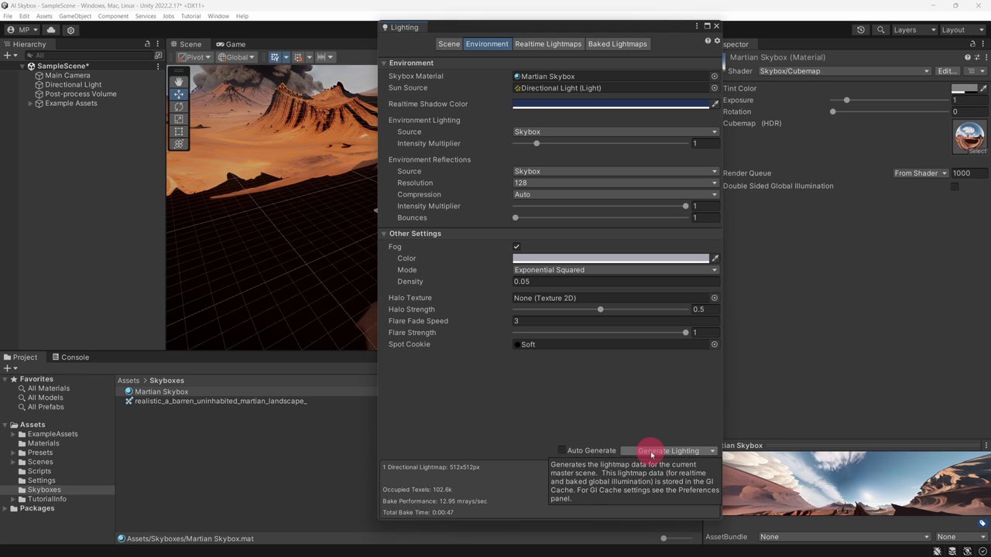
Generate Lighting to bake the scene with the Martian skybox environment
{"action": "left_click", "coordinate": [667, 451]}
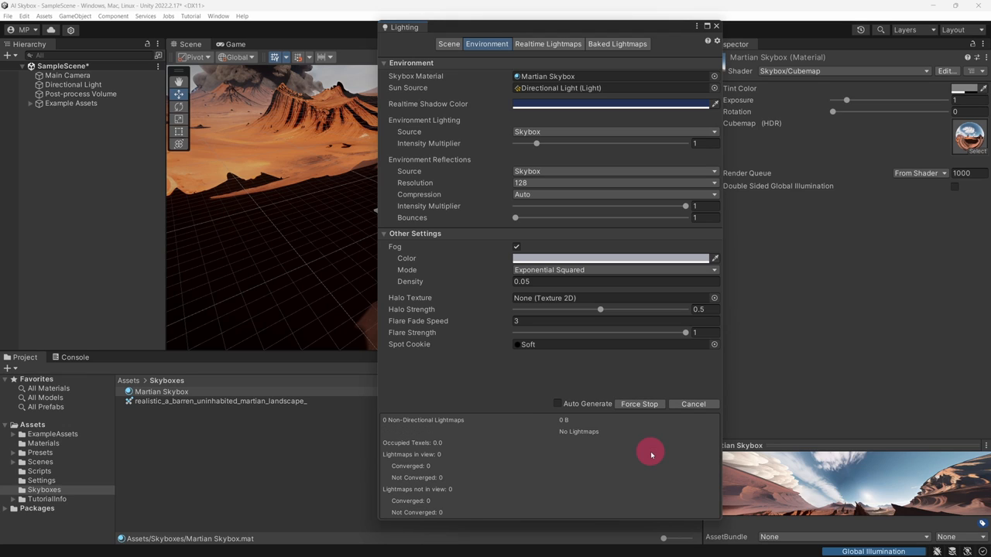